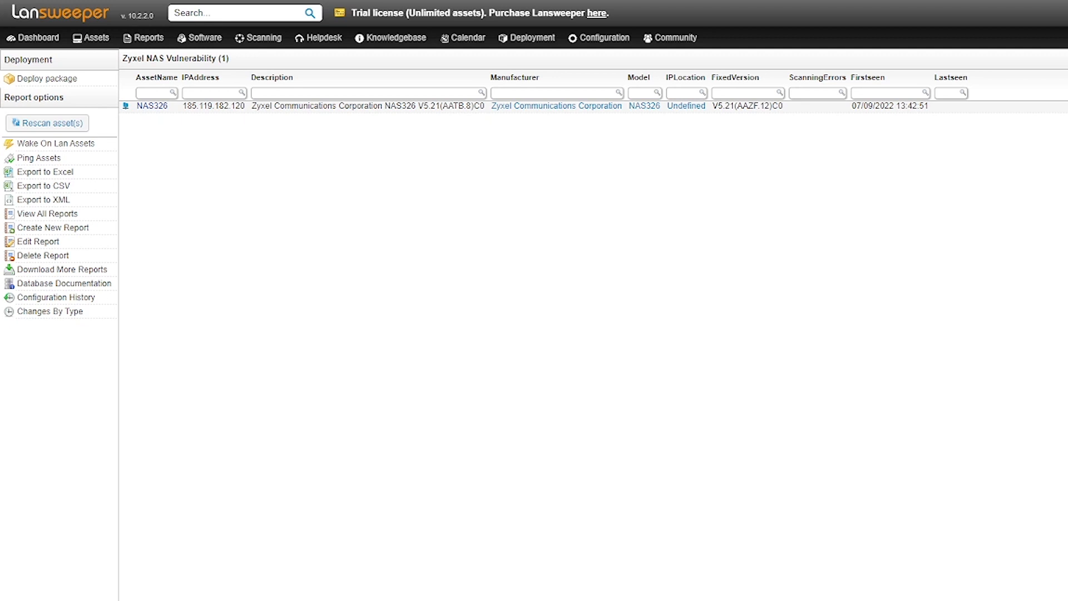
mouse_move(239, 454)
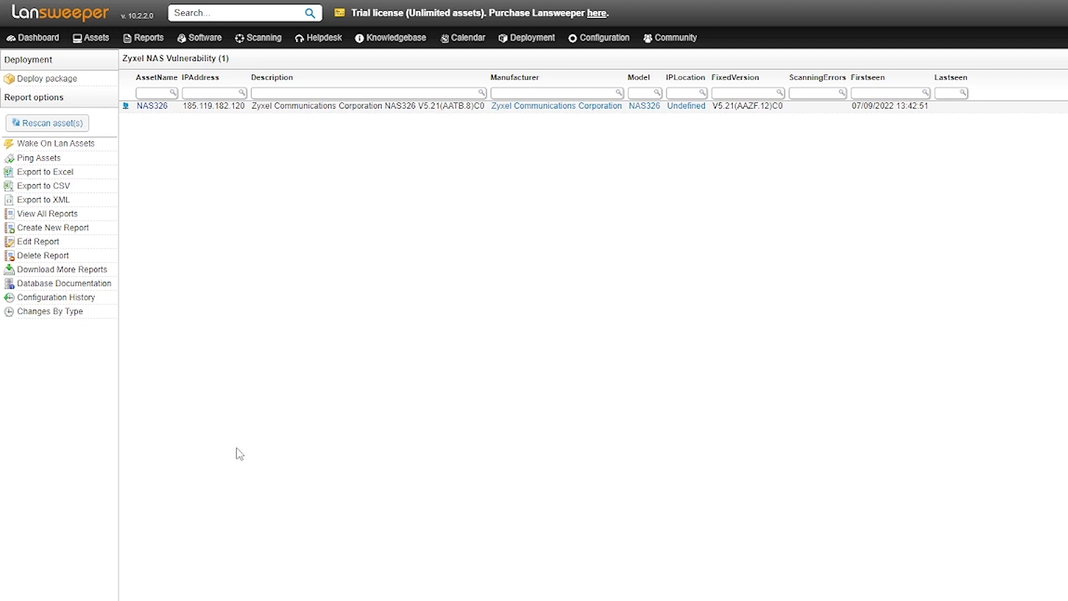
mouse_move(234, 422)
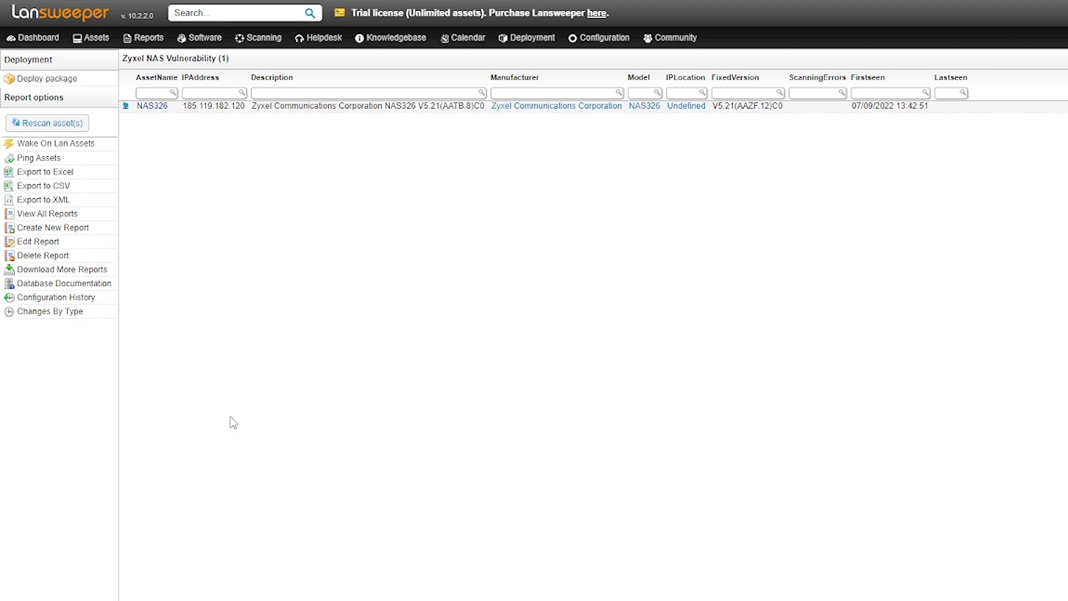
mouse_move(274, 417)
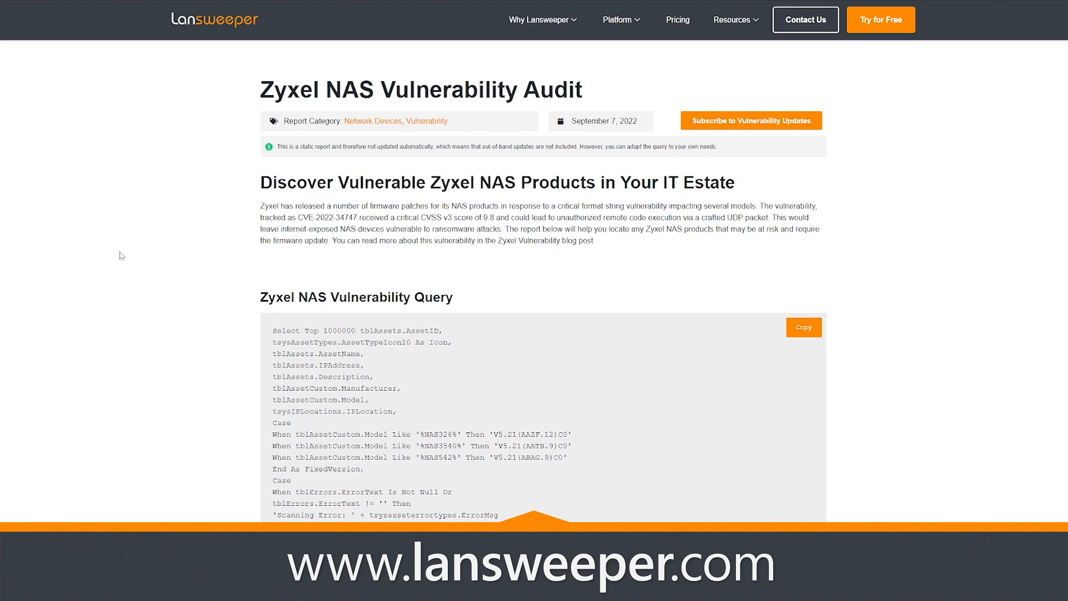
mouse_move(279, 264)
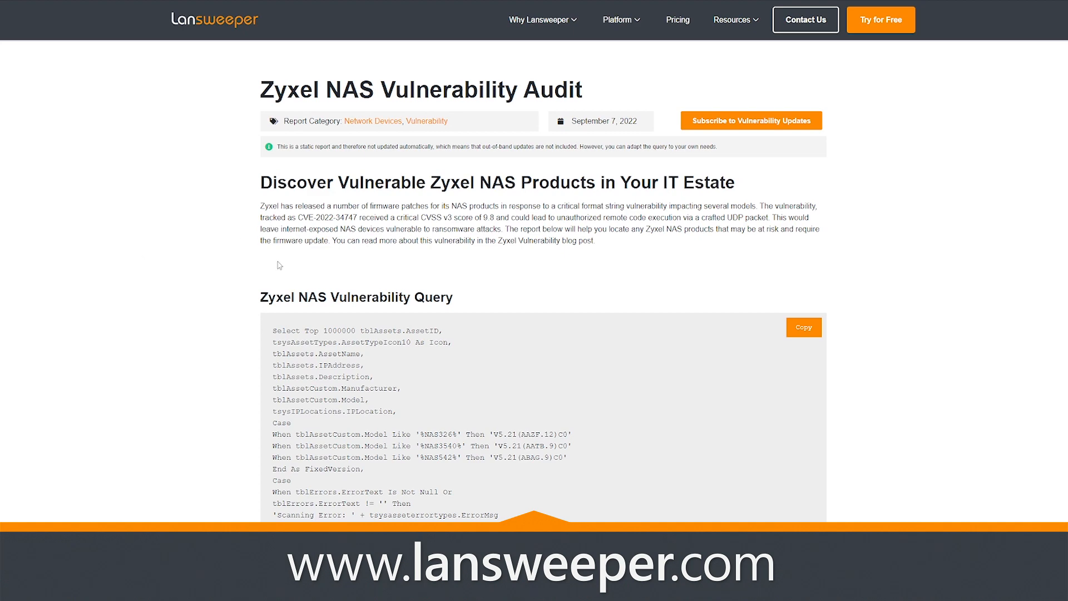
scroll(down, 3)
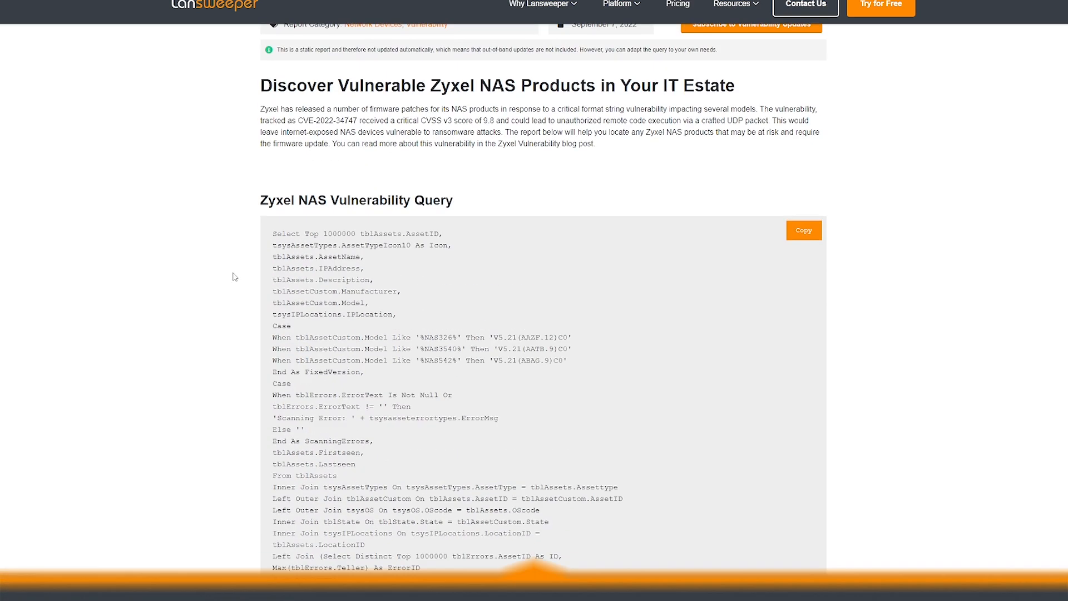
scroll(up, 3)
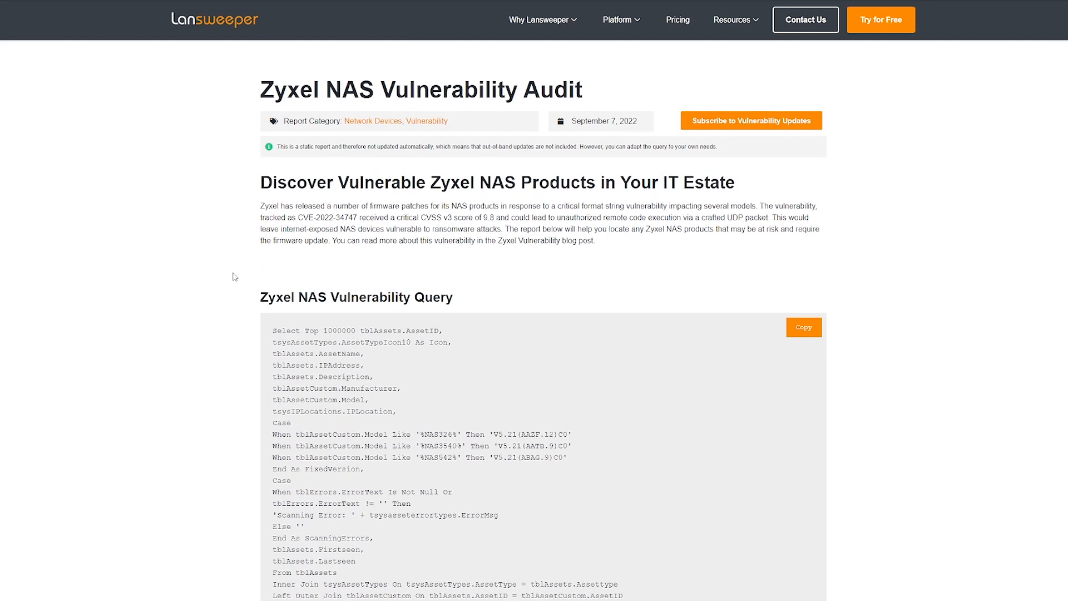